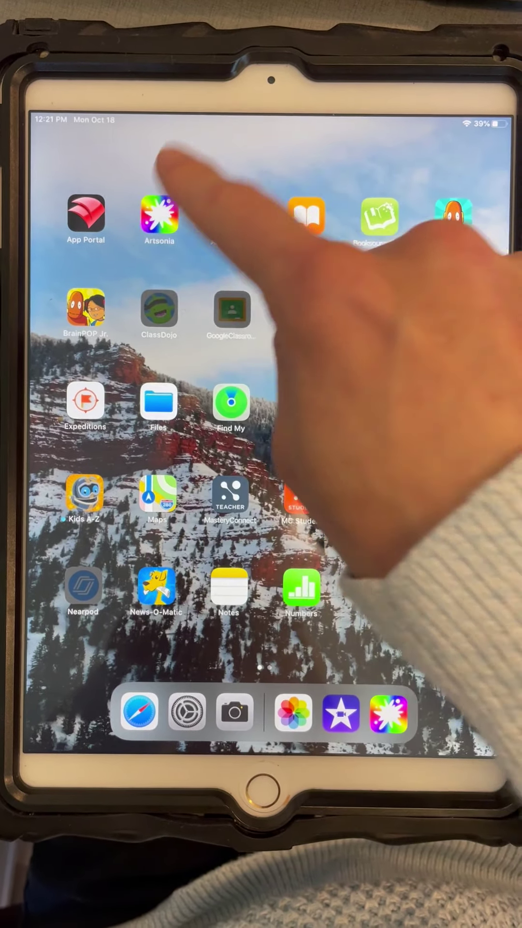
Launch the Artsonia app from the Home Screen.
click(160, 220)
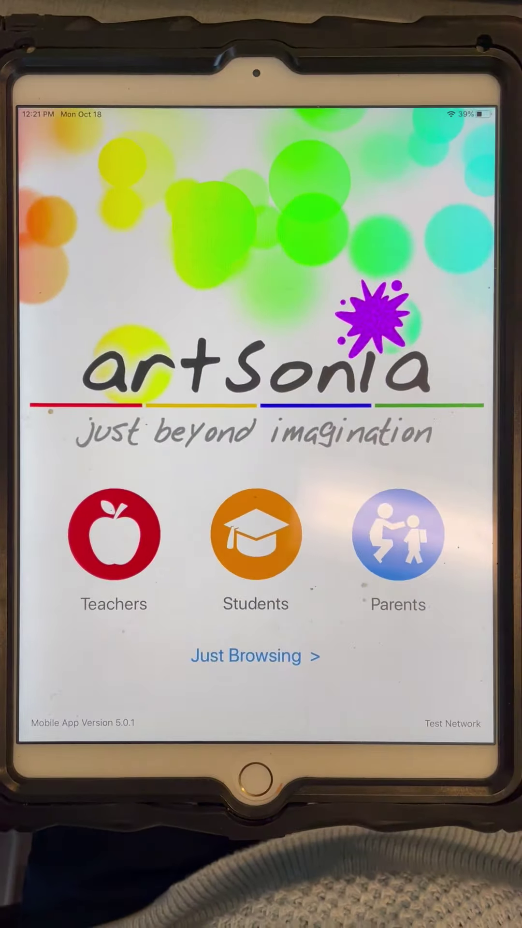
Sign in as a student and confirm Brook Park Elementary School.
click(255, 533)
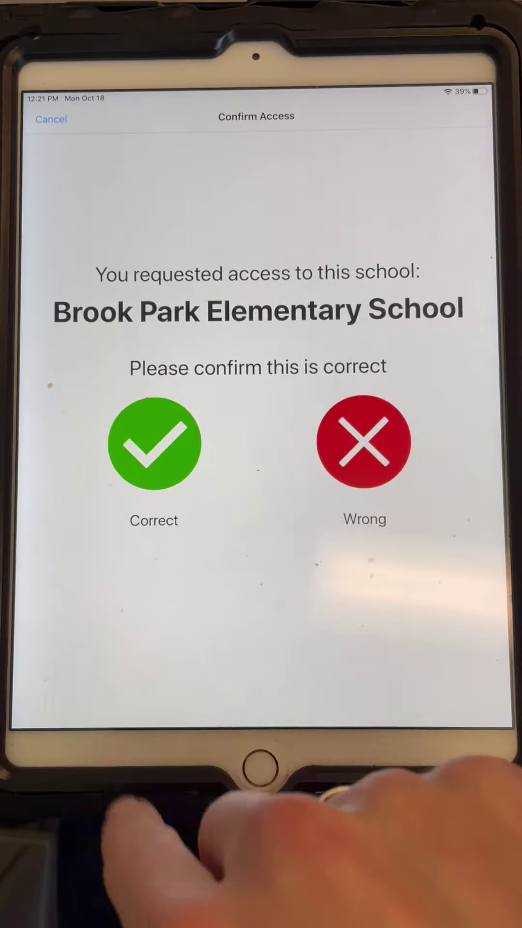
click(154, 445)
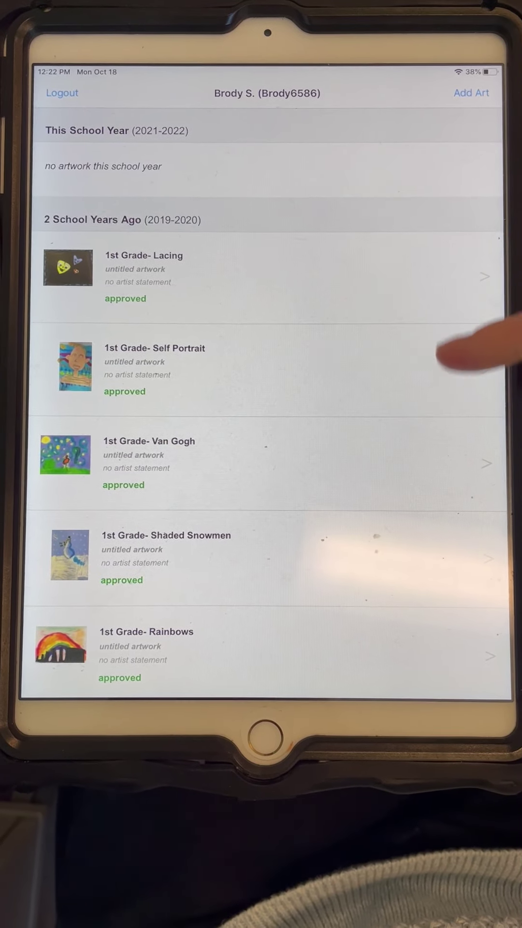
scroll(down, 3)
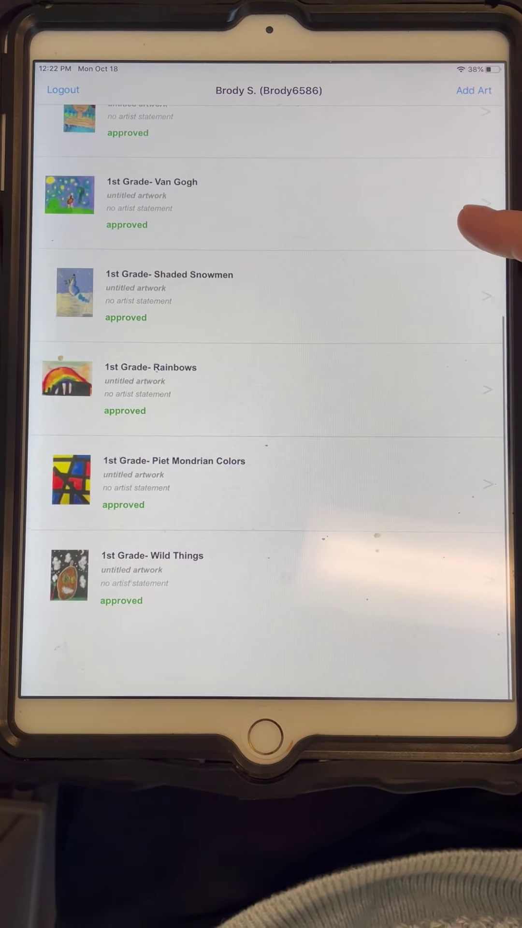
scroll(down, 3)
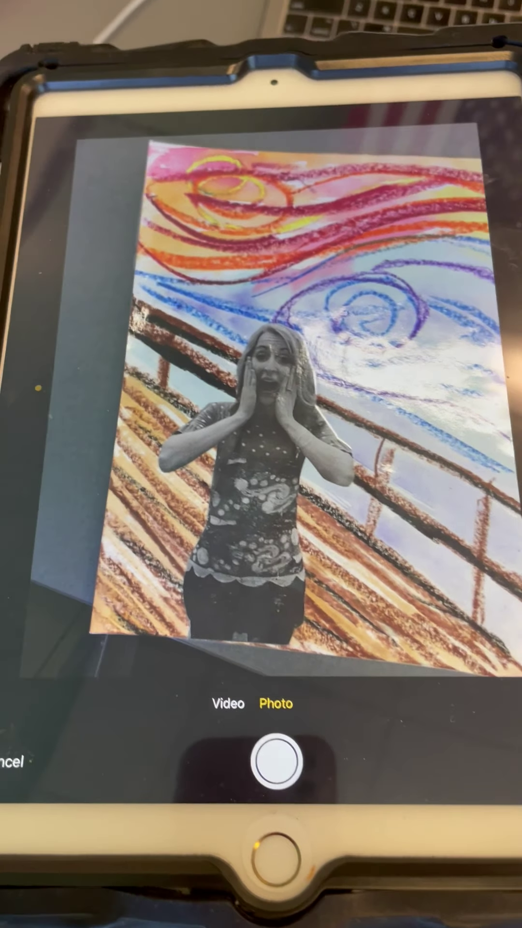
Take a photo of the swirling-sky artwork with the shutter.
click(276, 761)
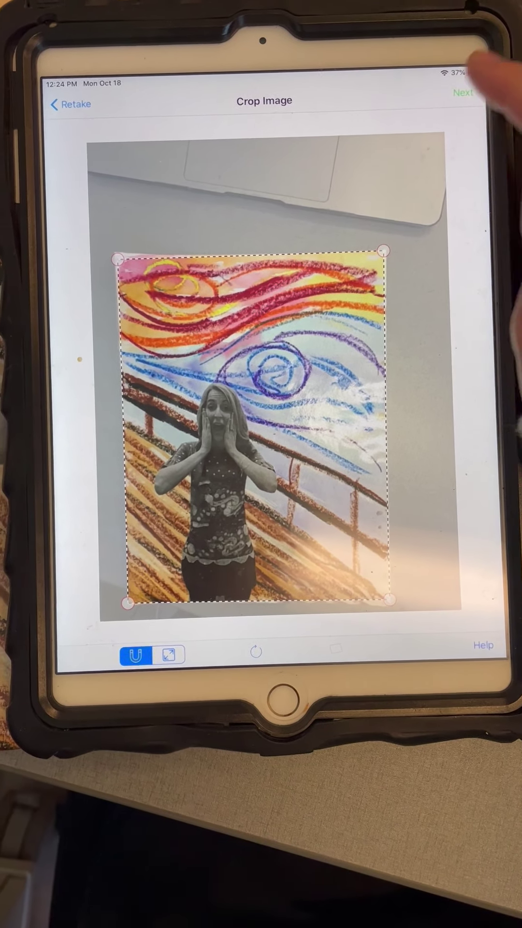
Accept the crop, then submit the adjusted image.
click(461, 93)
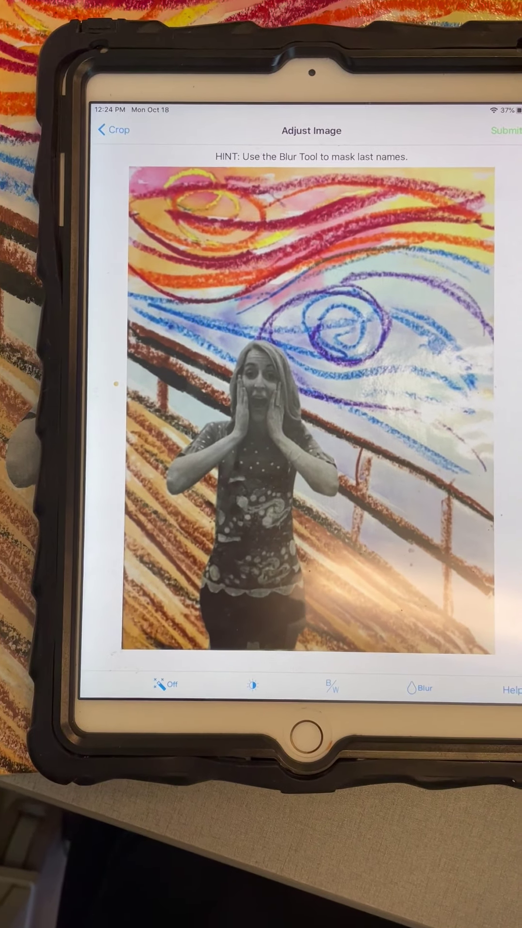
click(512, 132)
text(Swurling)
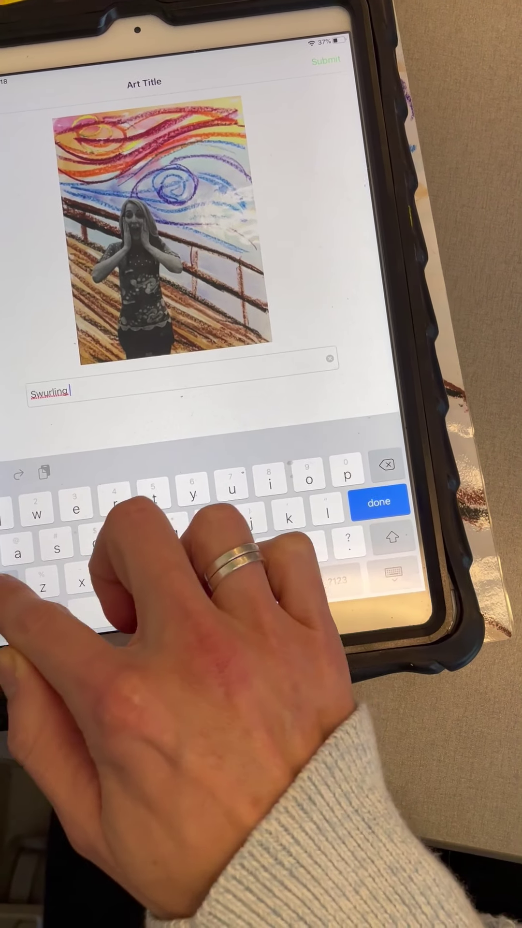
Finish typing the title 'Swirling Sky' in the Art Title field.
text(Sky)
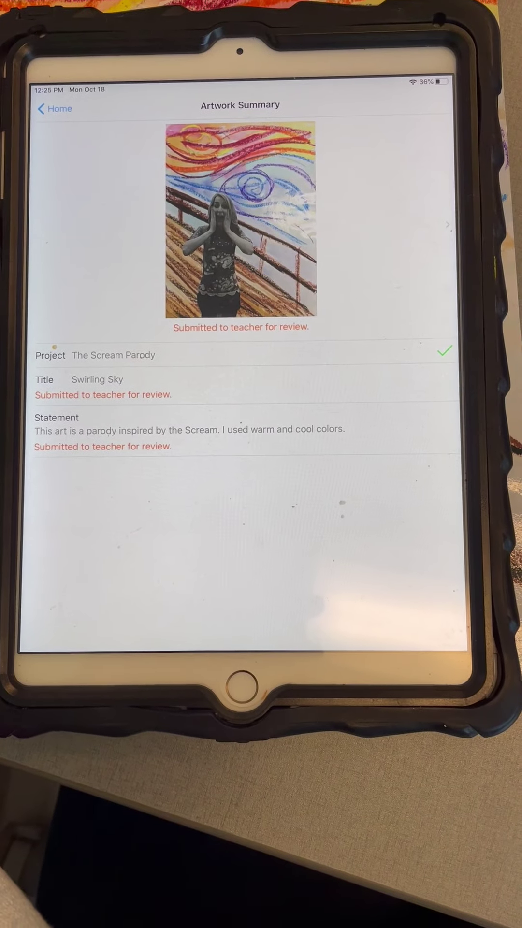
Go Home to the portfolio showing 'Swirling Sky' in review.
click(55, 108)
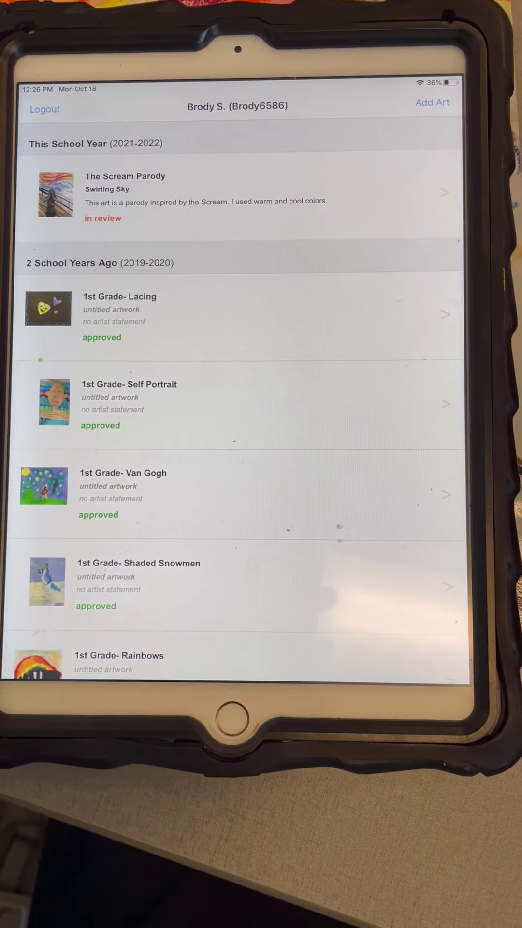